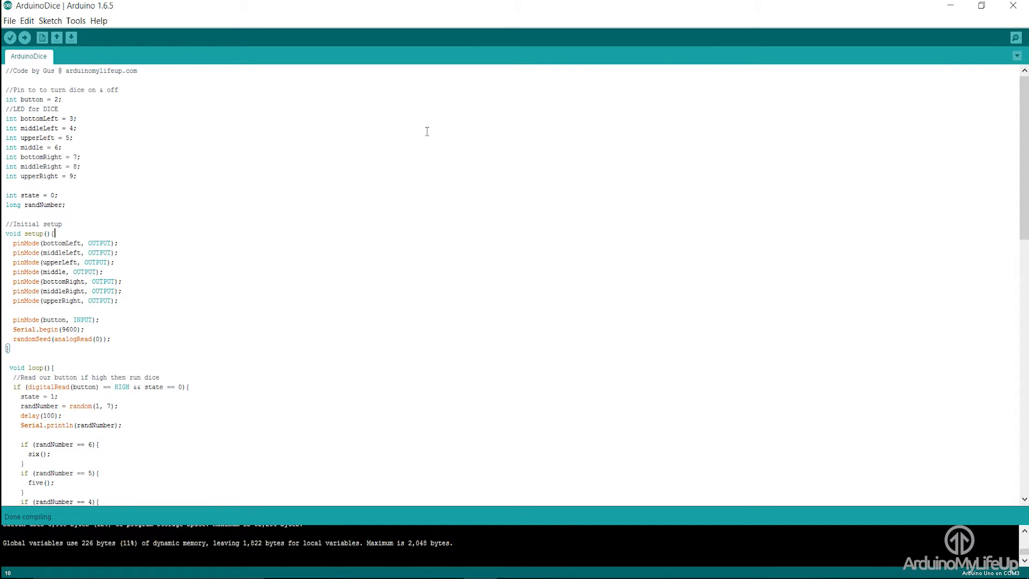
{"action": "mouse_move", "coordinate": [414, 137]}
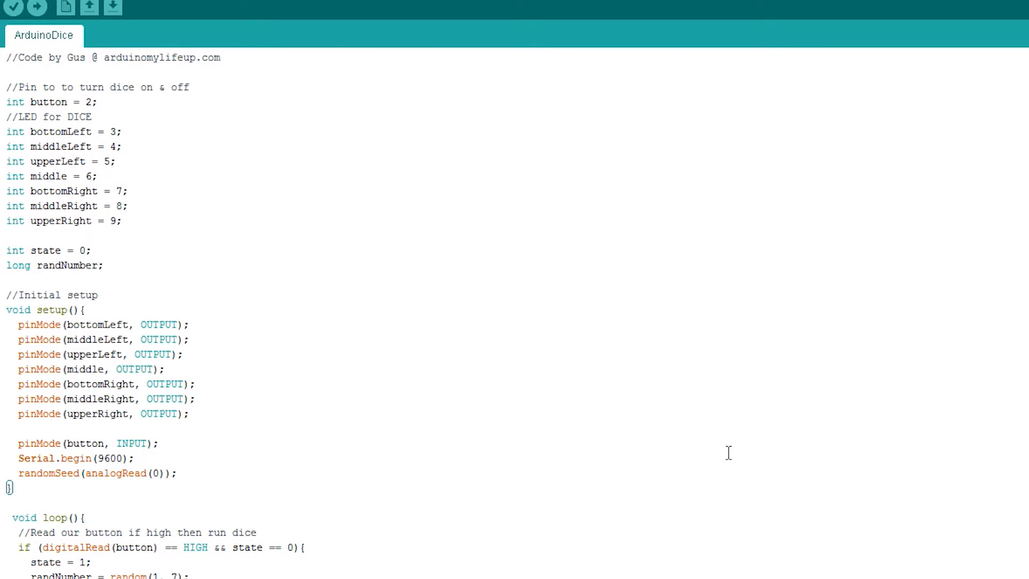
- Highlight the randNumber variable declaration and other lines while reviewing the setup code
{"action": "double_click", "coordinate": [60, 131]}
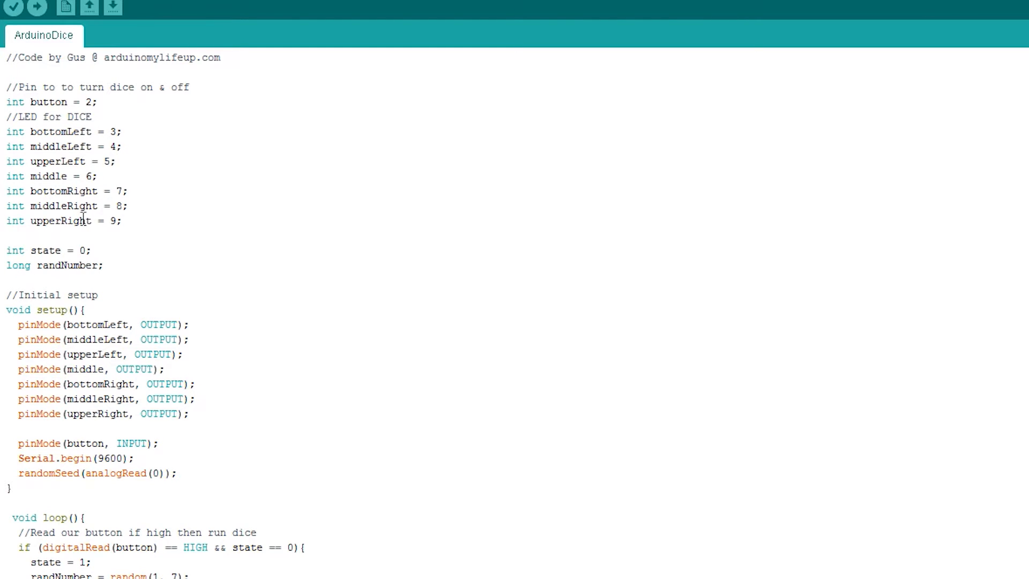
{"action": "double_click", "coordinate": [68, 265]}
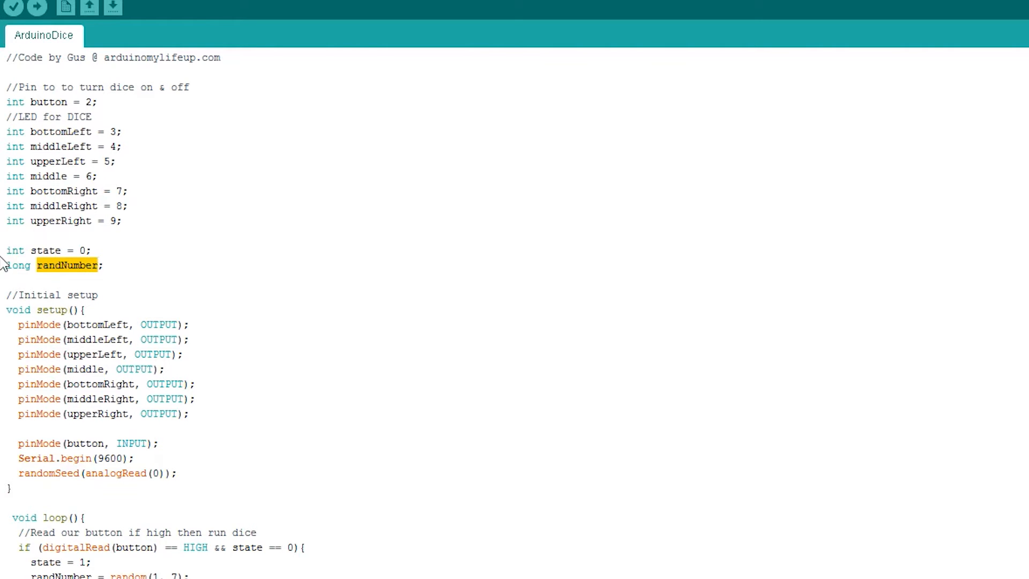
{"action": "mouse_move", "coordinate": [300, 300]}
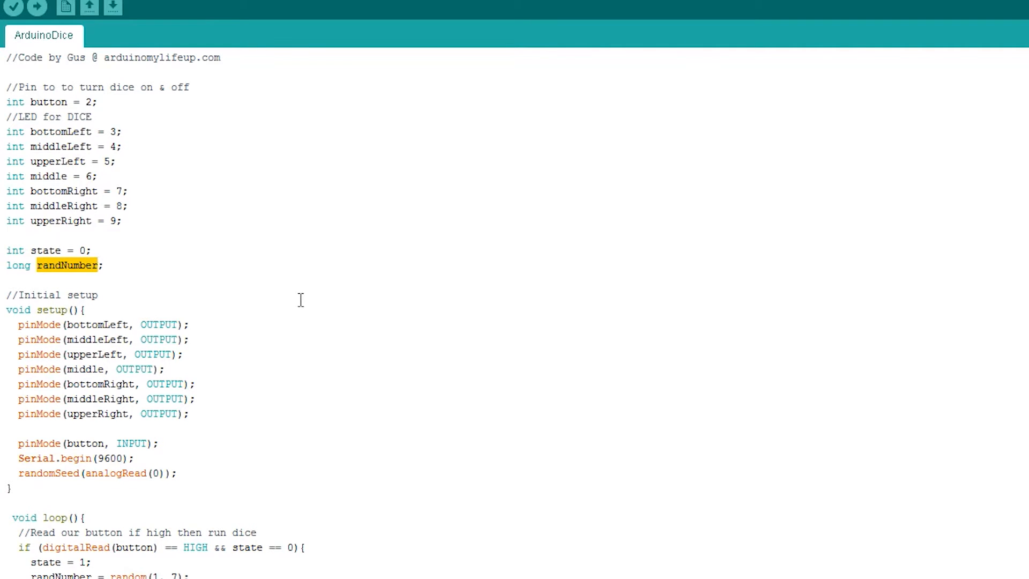
{"action": "scroll", "scroll_direction": "down", "scroll_amount": 3}
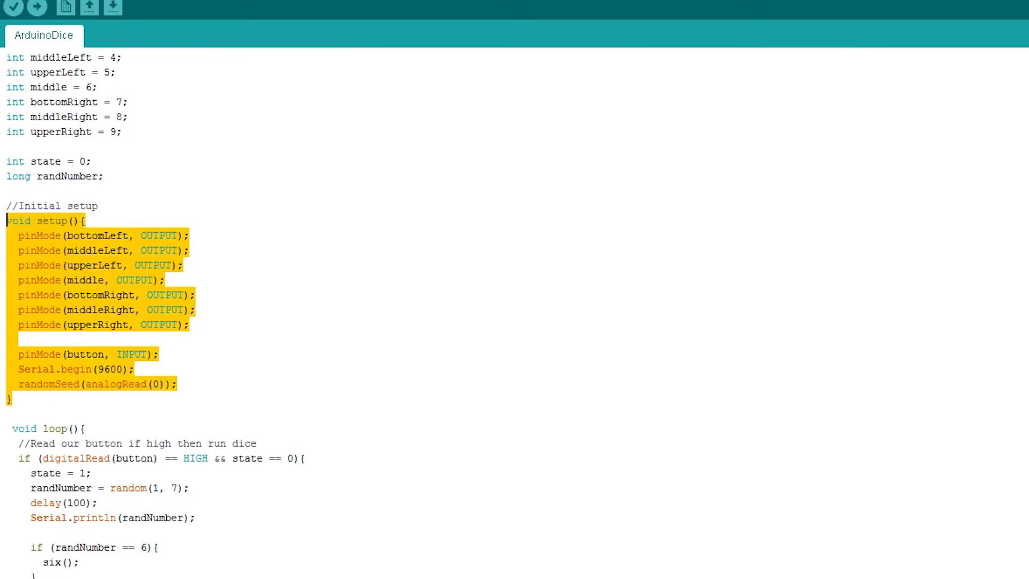
{"action": "left_click", "coordinate": [185, 265]}
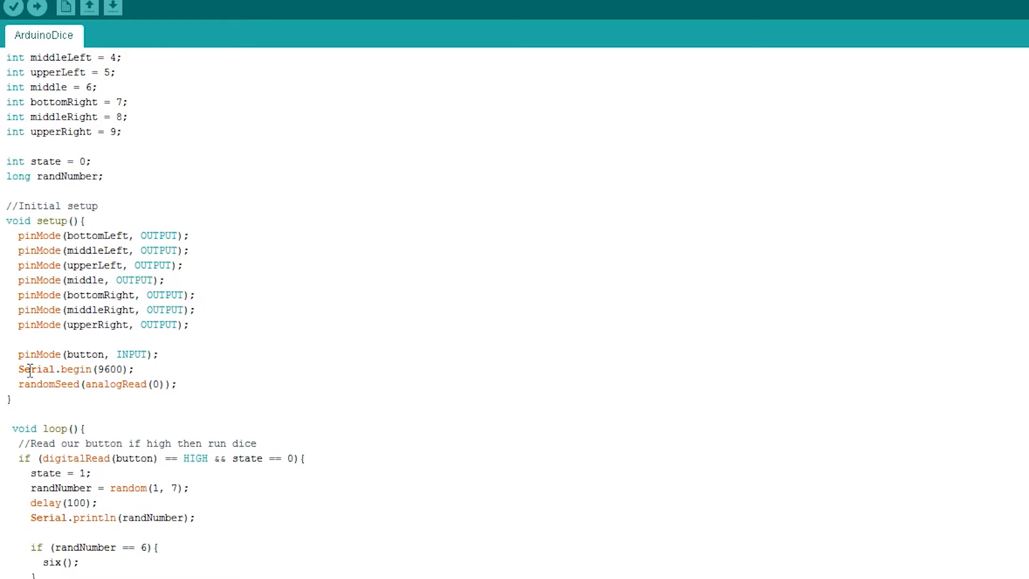
{"action": "left_click_drag", "start_coordinate": [17, 355], "coordinate": [131, 368]}
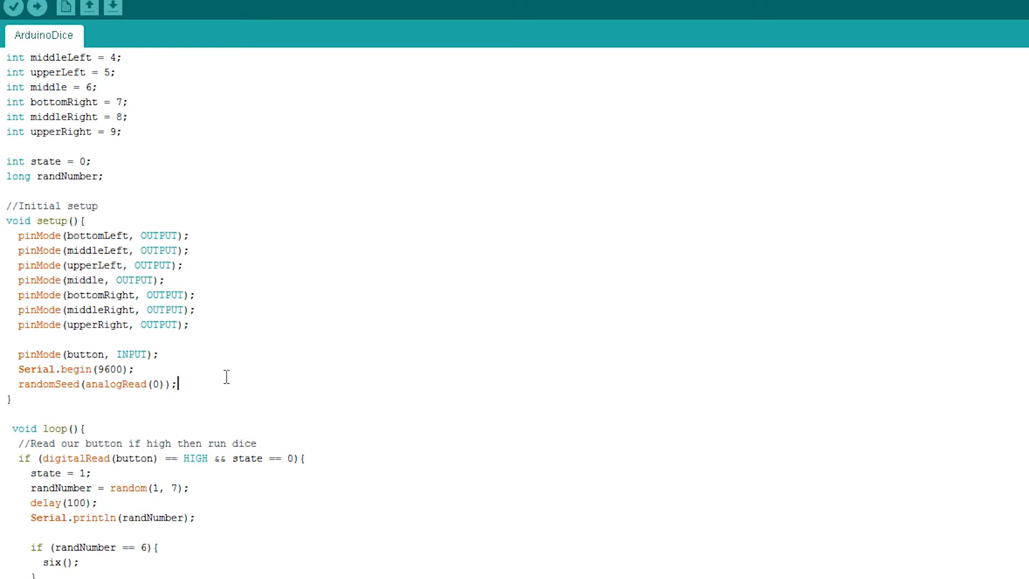
{"action": "scroll", "scroll_direction": "down", "scroll_amount": 3}
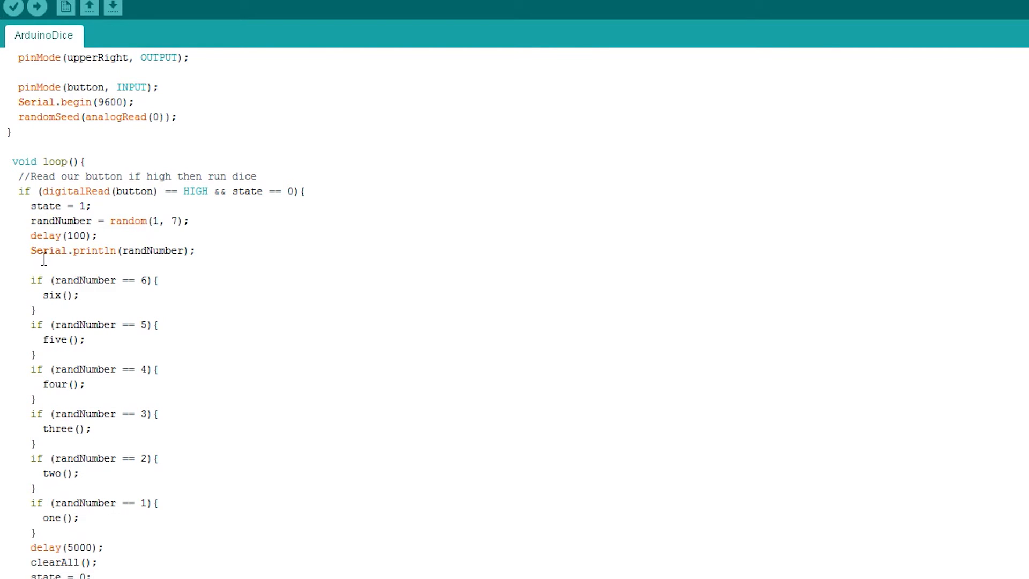
{"action": "mouse_move", "coordinate": [56, 309]}
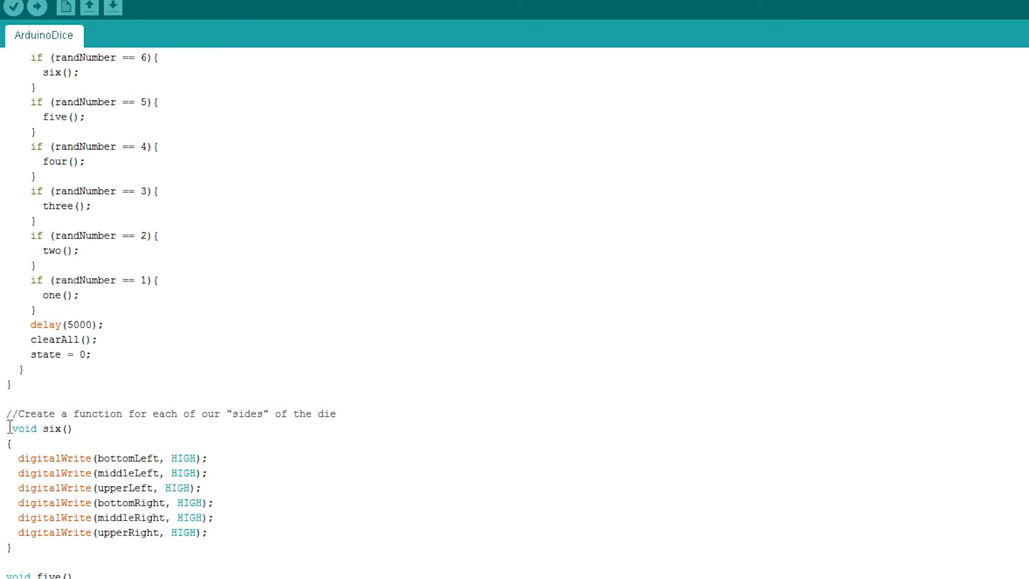
- Scroll down to the clearAll function, then compile and upload the sketch to the Arduino Uno
{"action": "left_click_drag", "start_coordinate": [6, 428], "coordinate": [12, 547]}
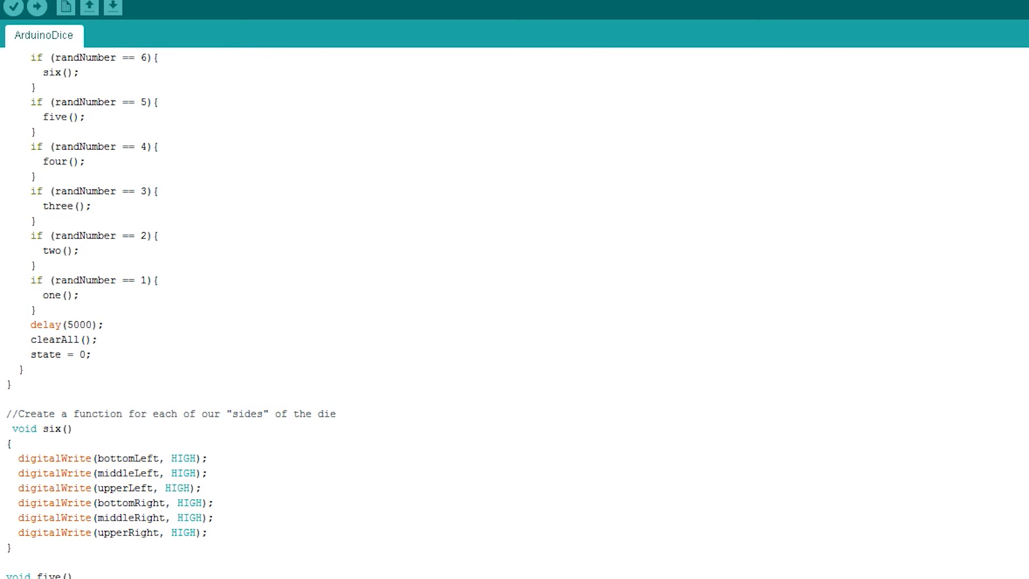
{"action": "mouse_move", "coordinate": [992, 384]}
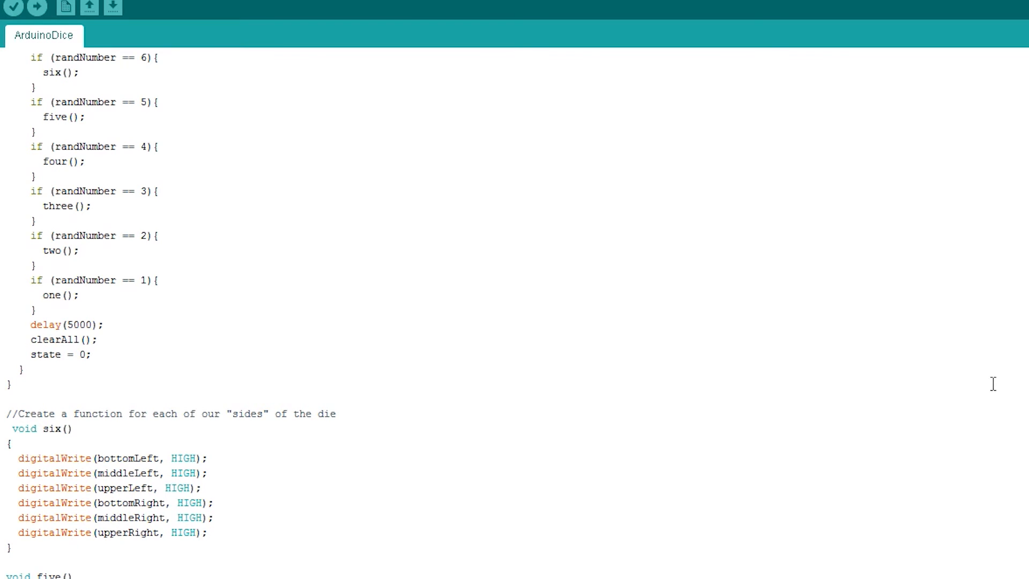
{"action": "scroll", "scroll_direction": "down", "scroll_amount": 3}
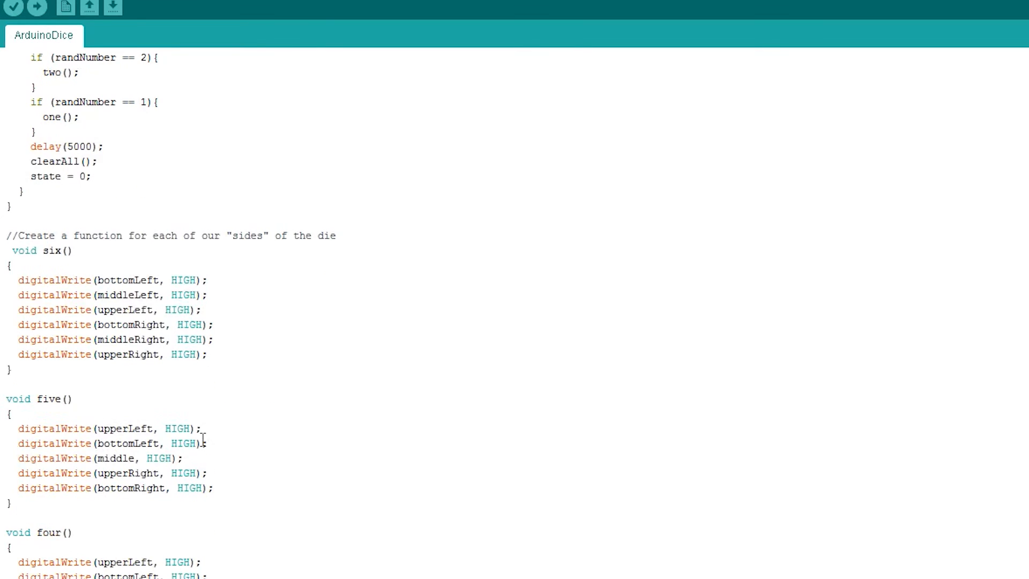
{"action": "scroll", "scroll_direction": "down", "scroll_amount": 3}
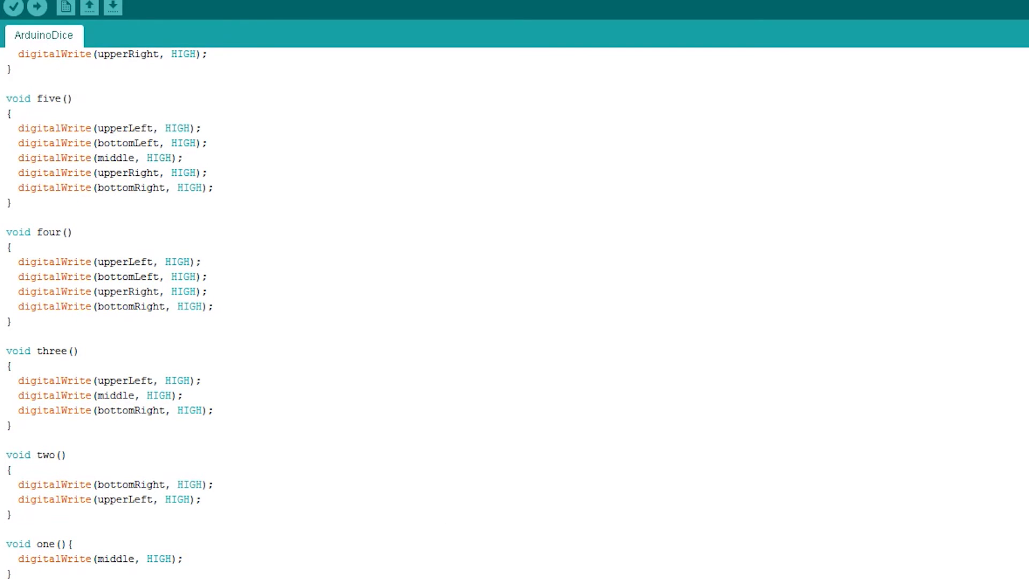
{"action": "left_click", "coordinate": [9, 38]}
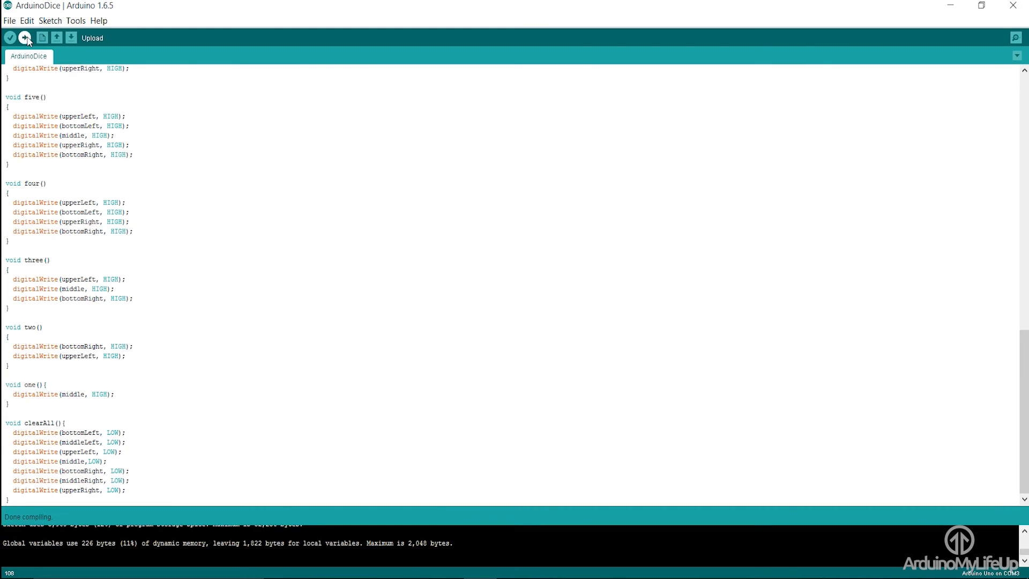
{"action": "left_click", "coordinate": [25, 38]}
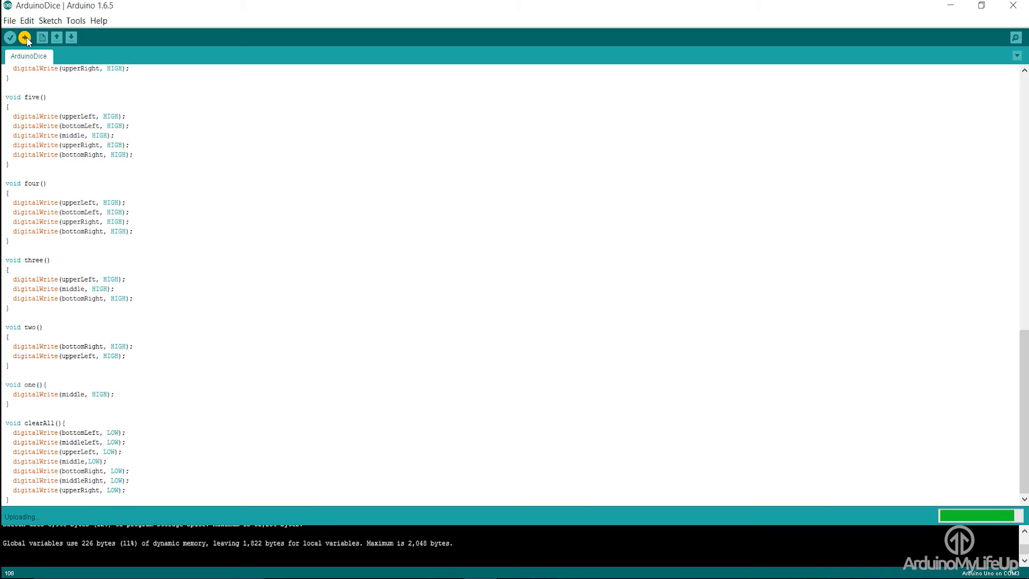